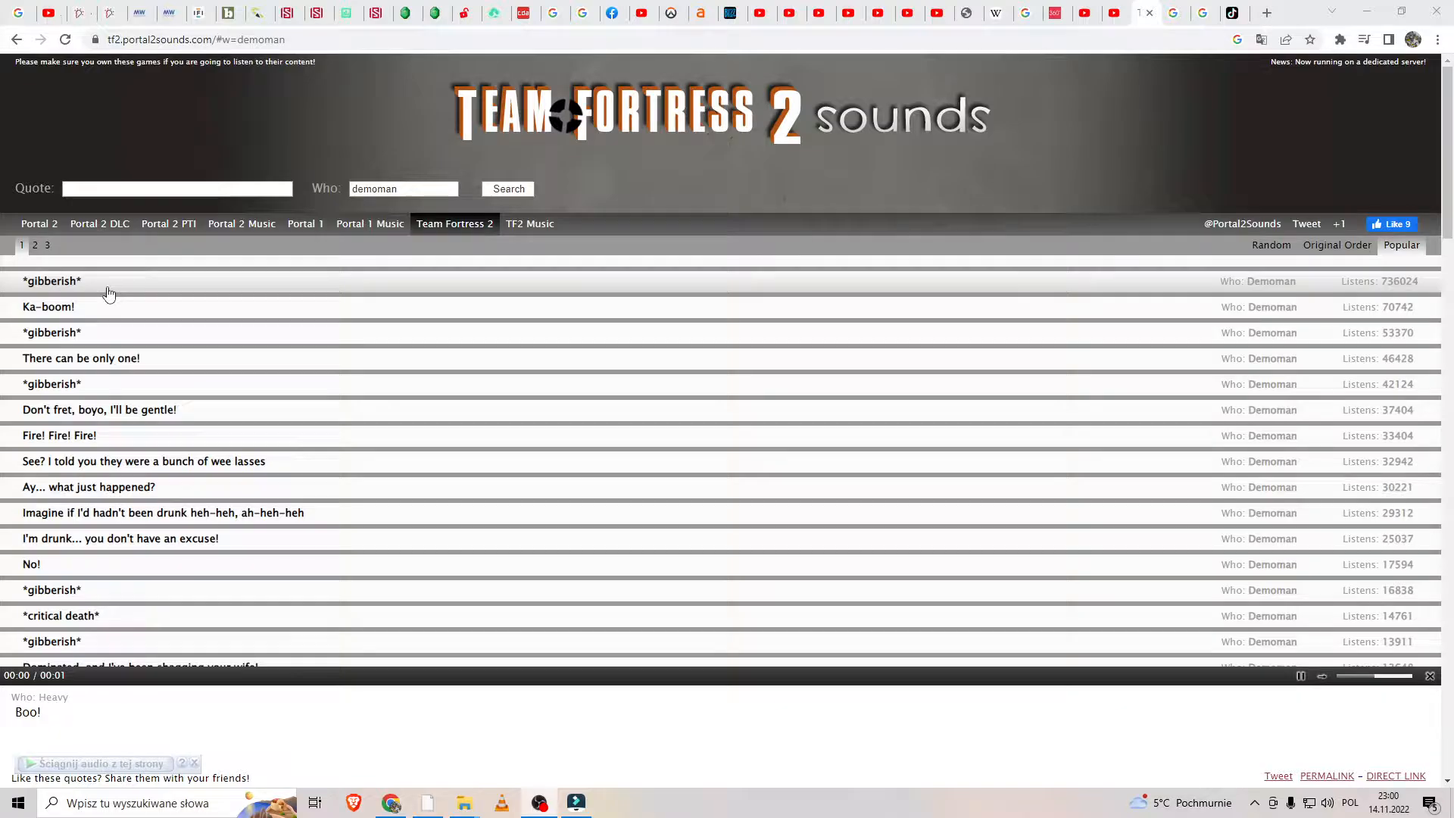
mouse_move(109, 436)
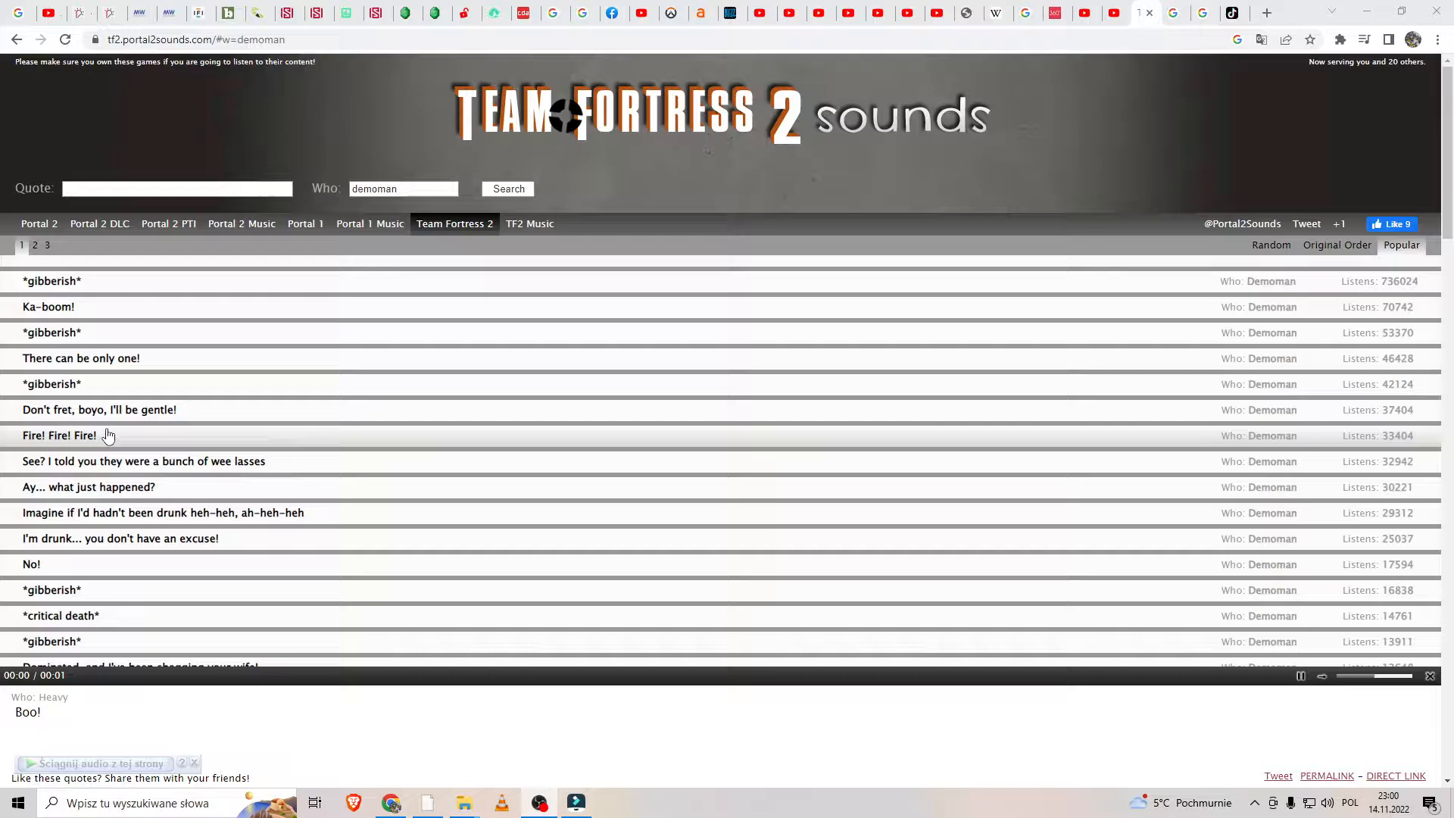
mouse_move(113, 452)
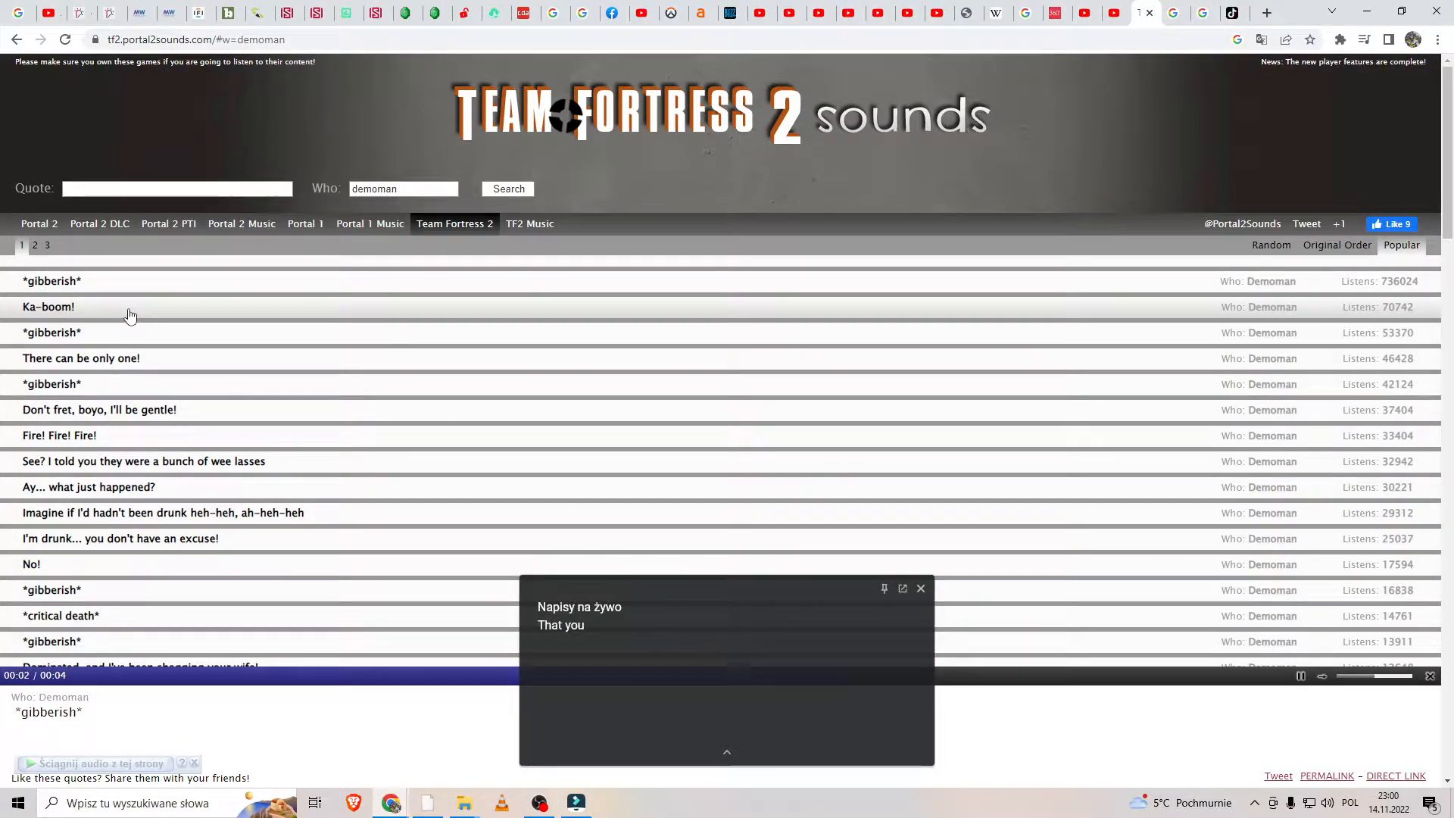
Step: Play the Demoman Ka-boom! line, then scroll down the list toward Freedom!
left_click(49, 306)
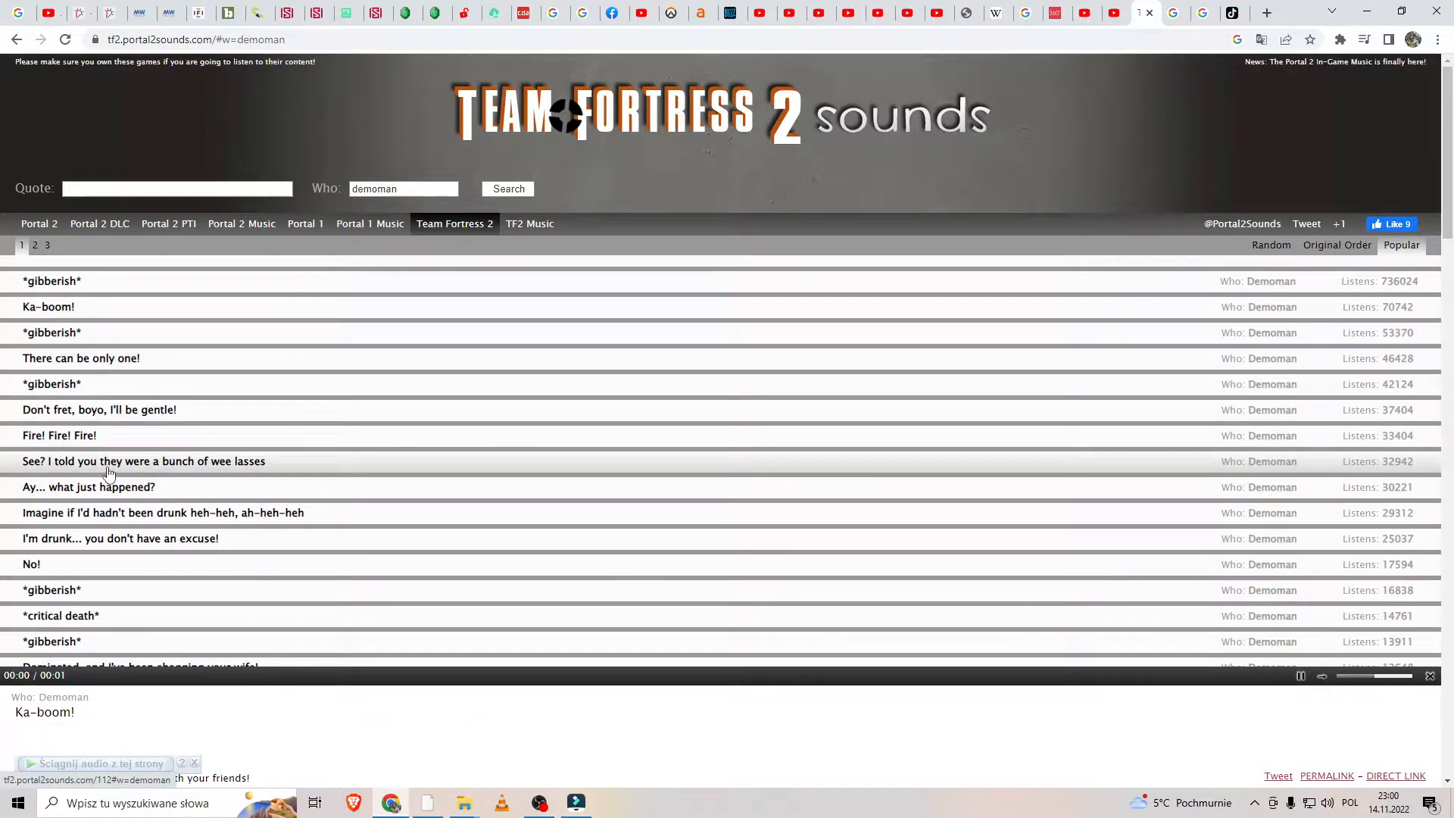
scroll("down", 3)
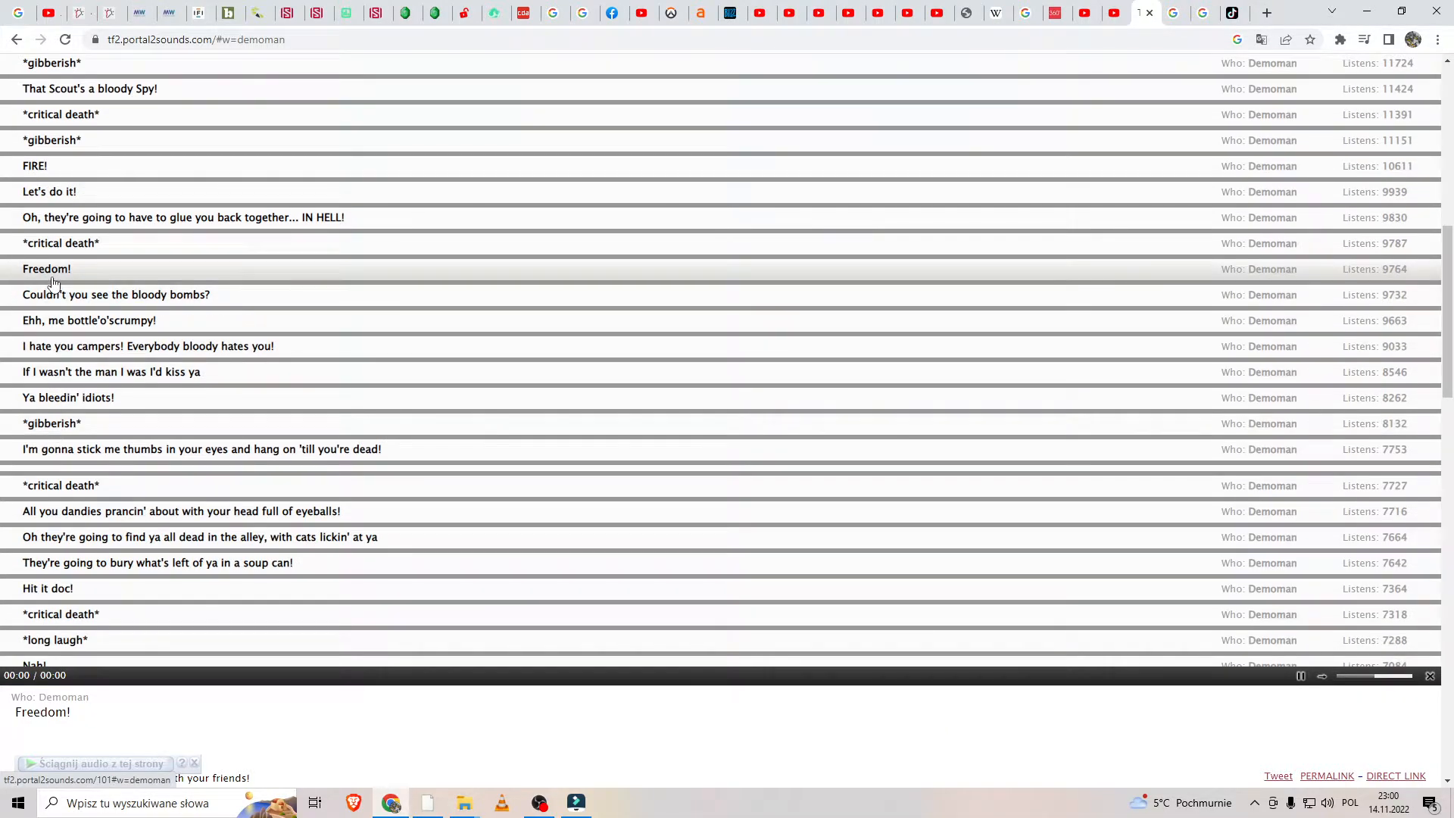
Step: Scroll to the bottom of page 1 to reach That Medic's a bloody Spy!
scroll("down", 3)
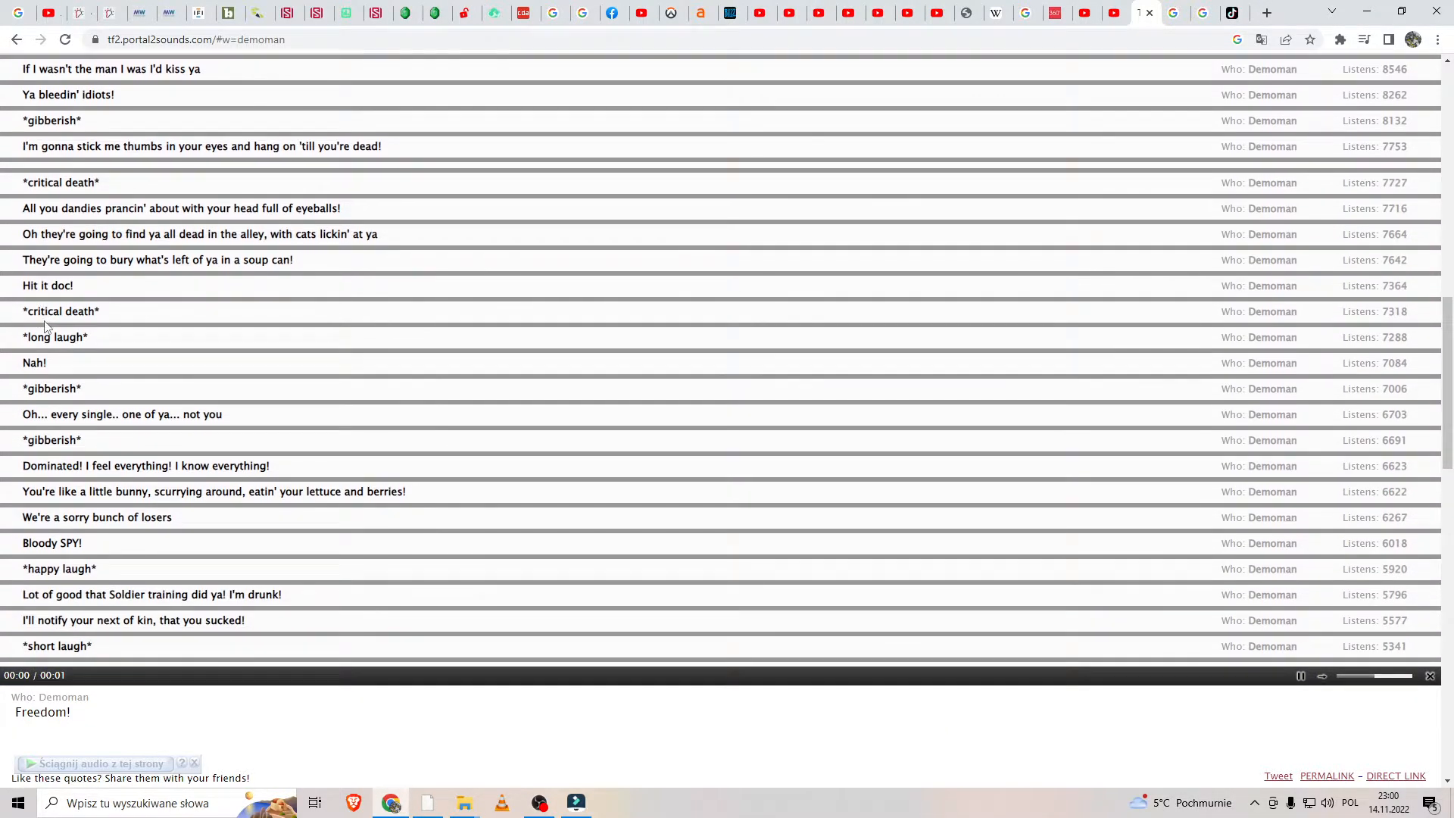
scroll("down", 3)
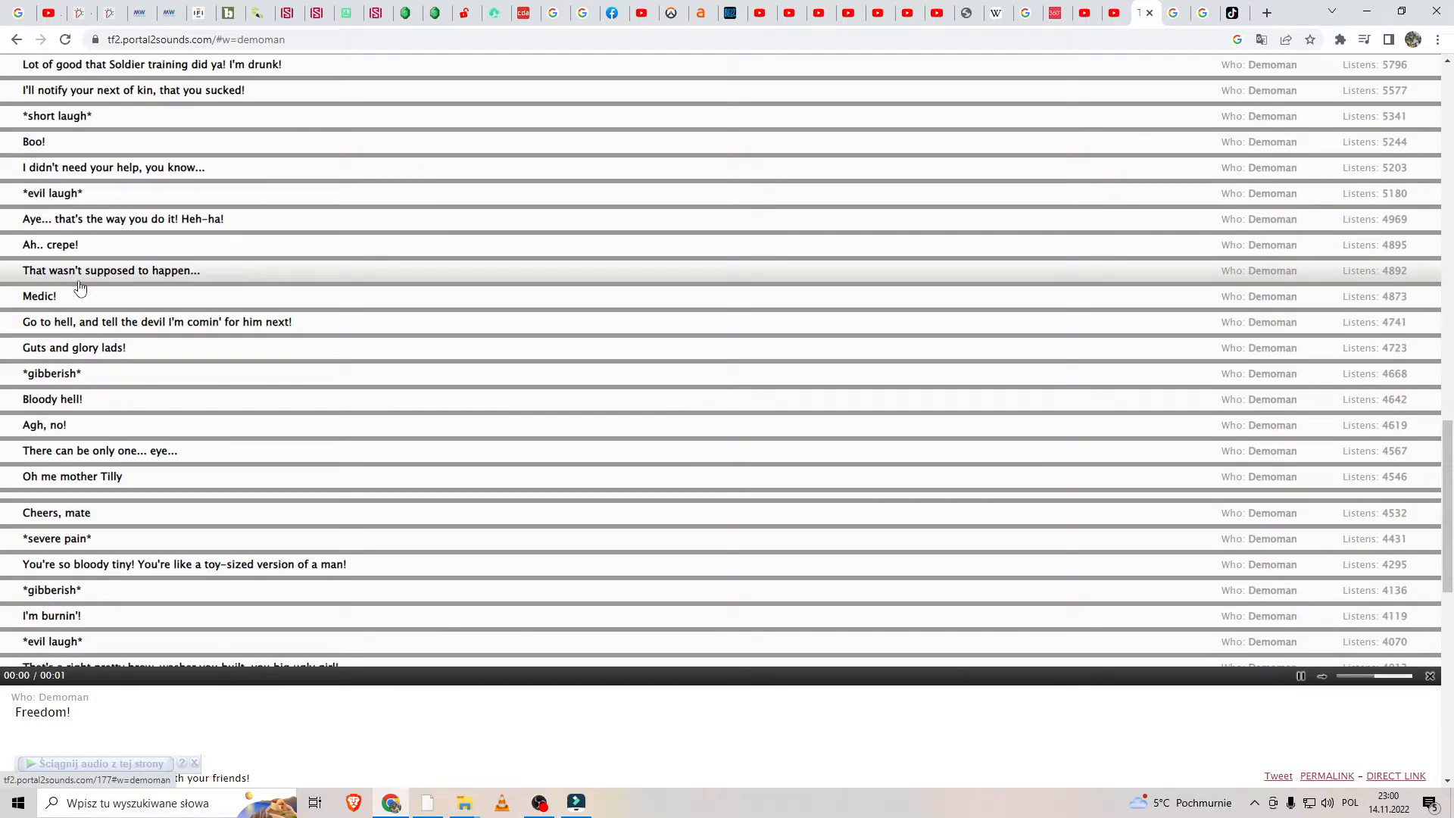
scroll("down", 3)
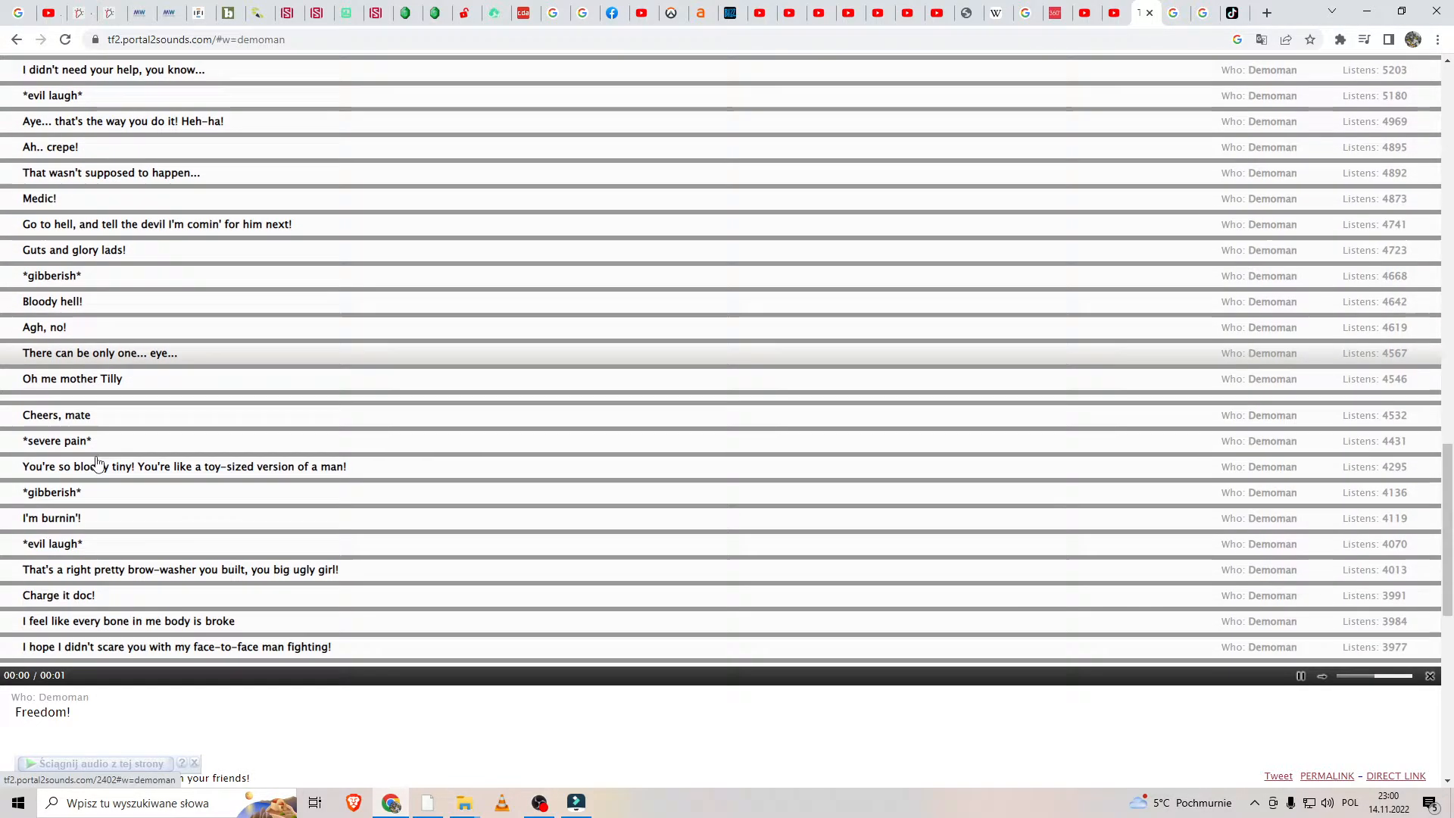
scroll("down", 3)
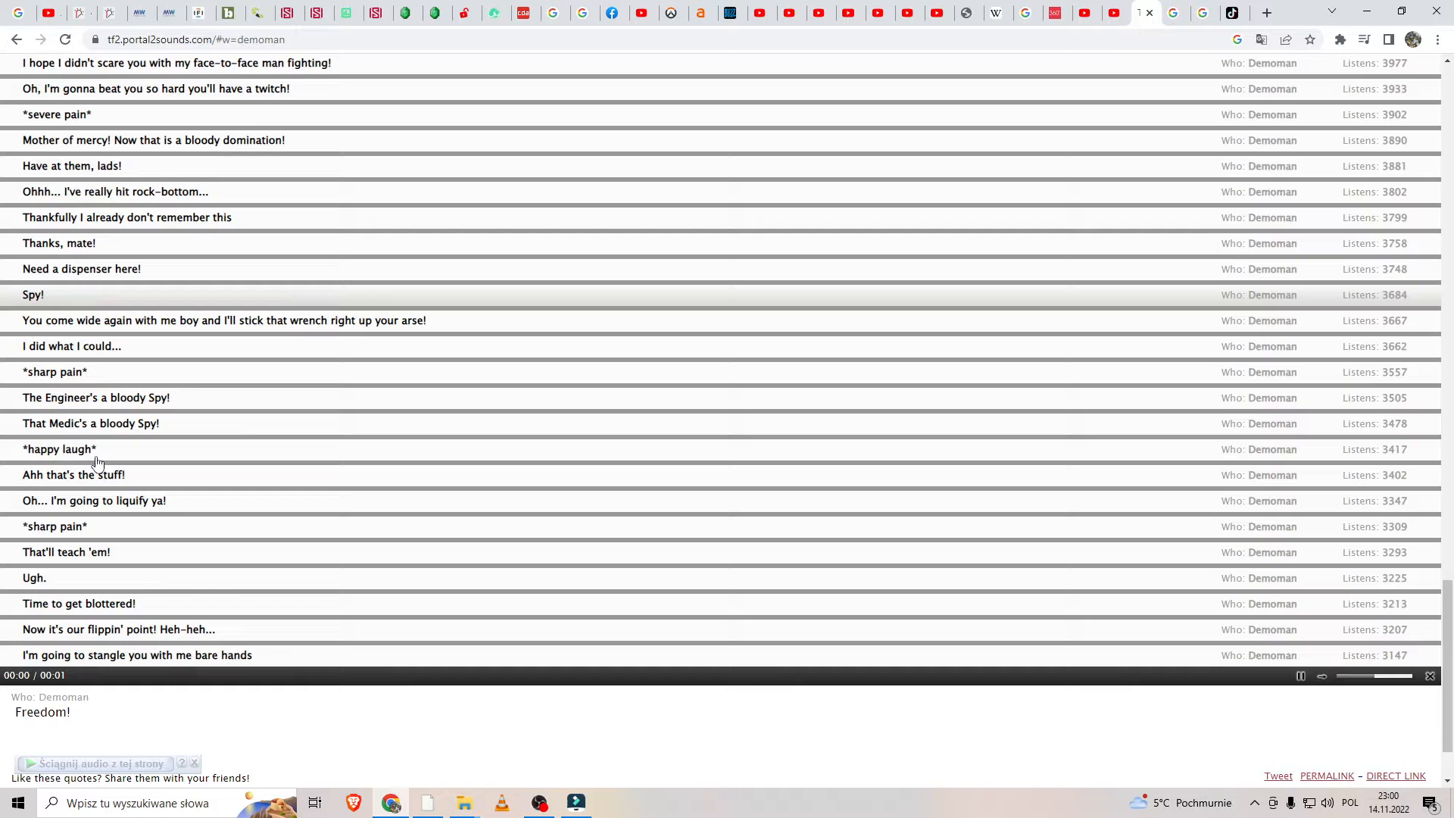
scroll("down", 3)
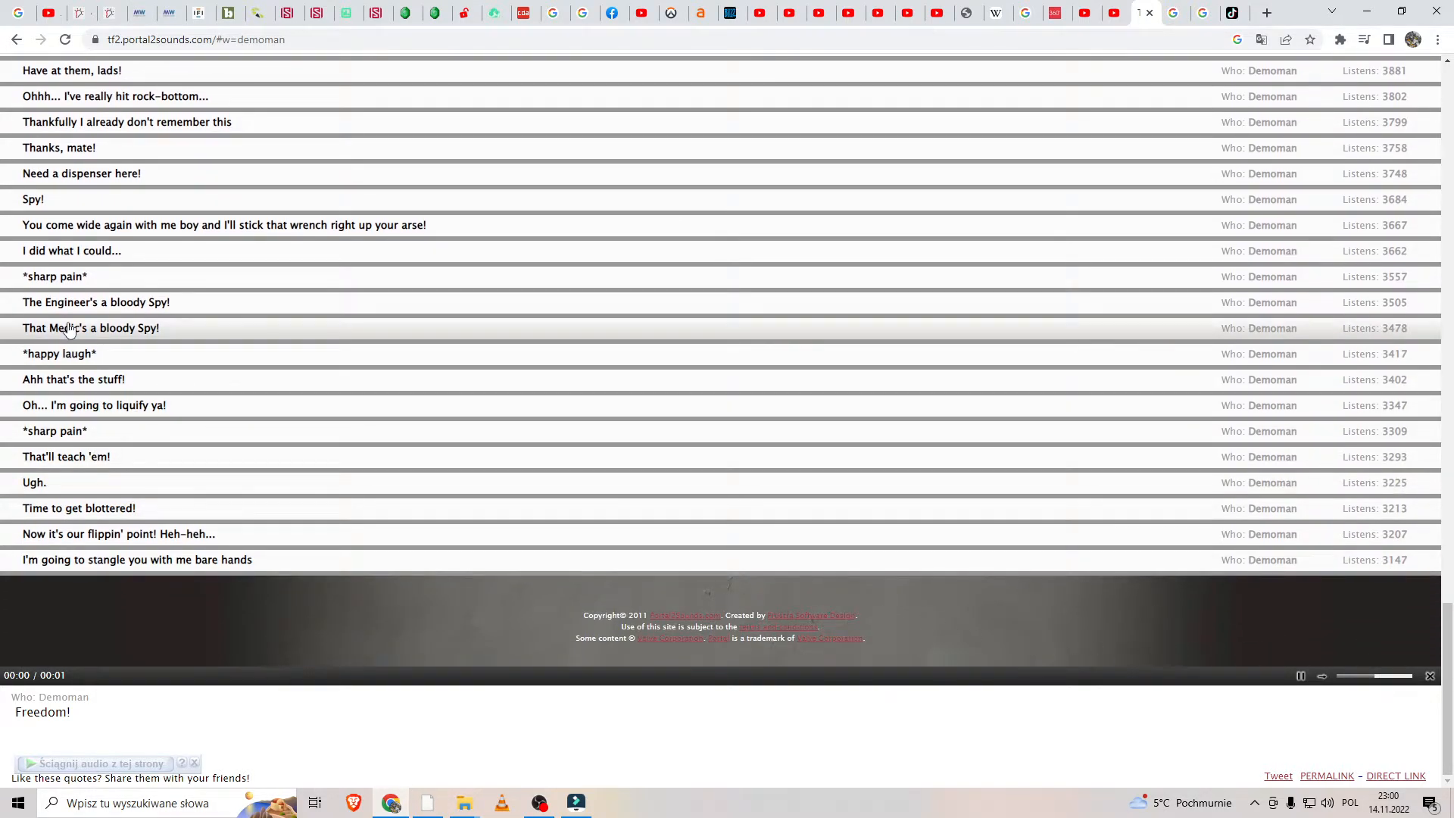
scroll("down", 3)
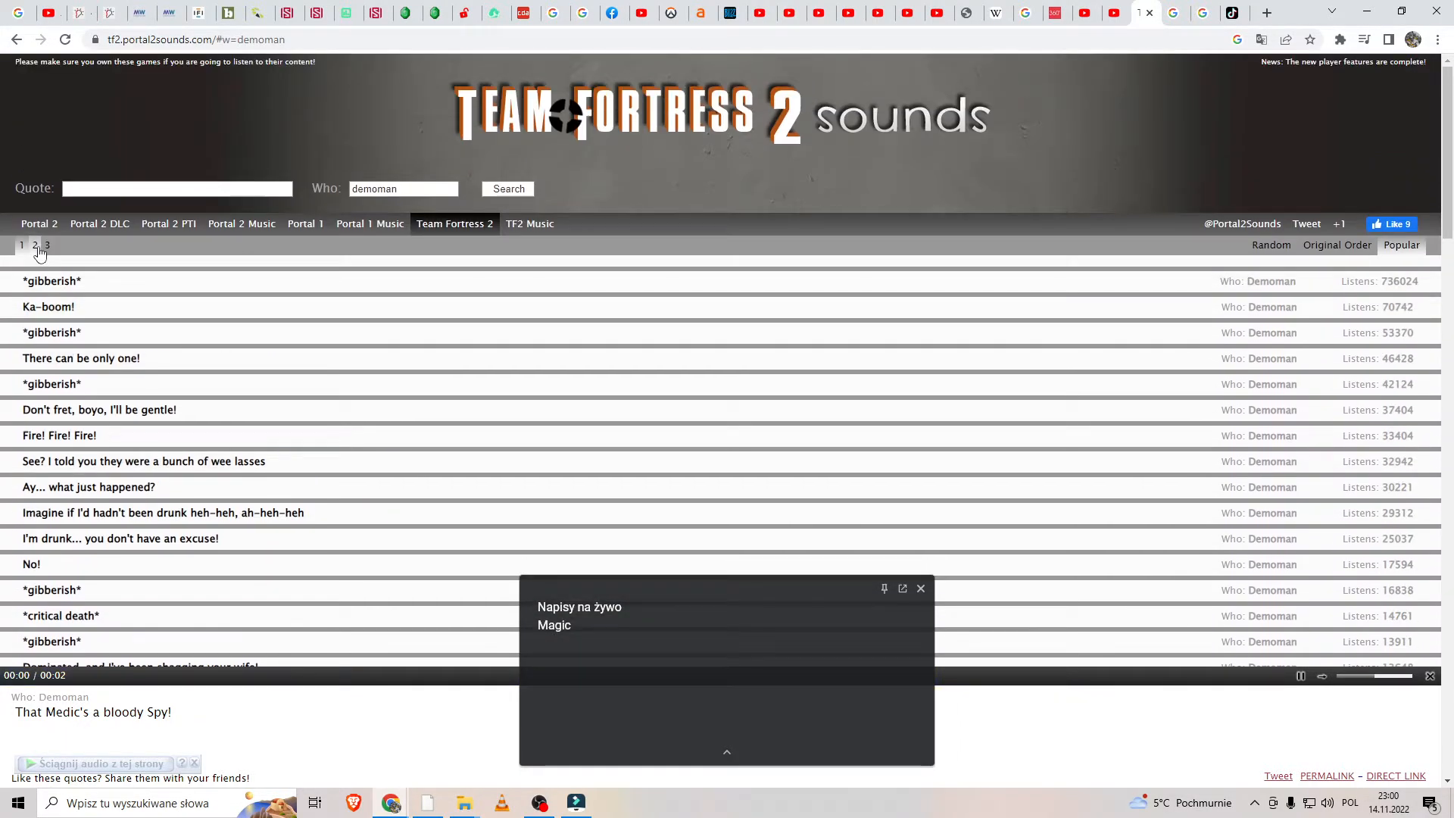
Step: Go to page 2 of the Demoman results and play Ehh, thanks!
left_click(36, 245)
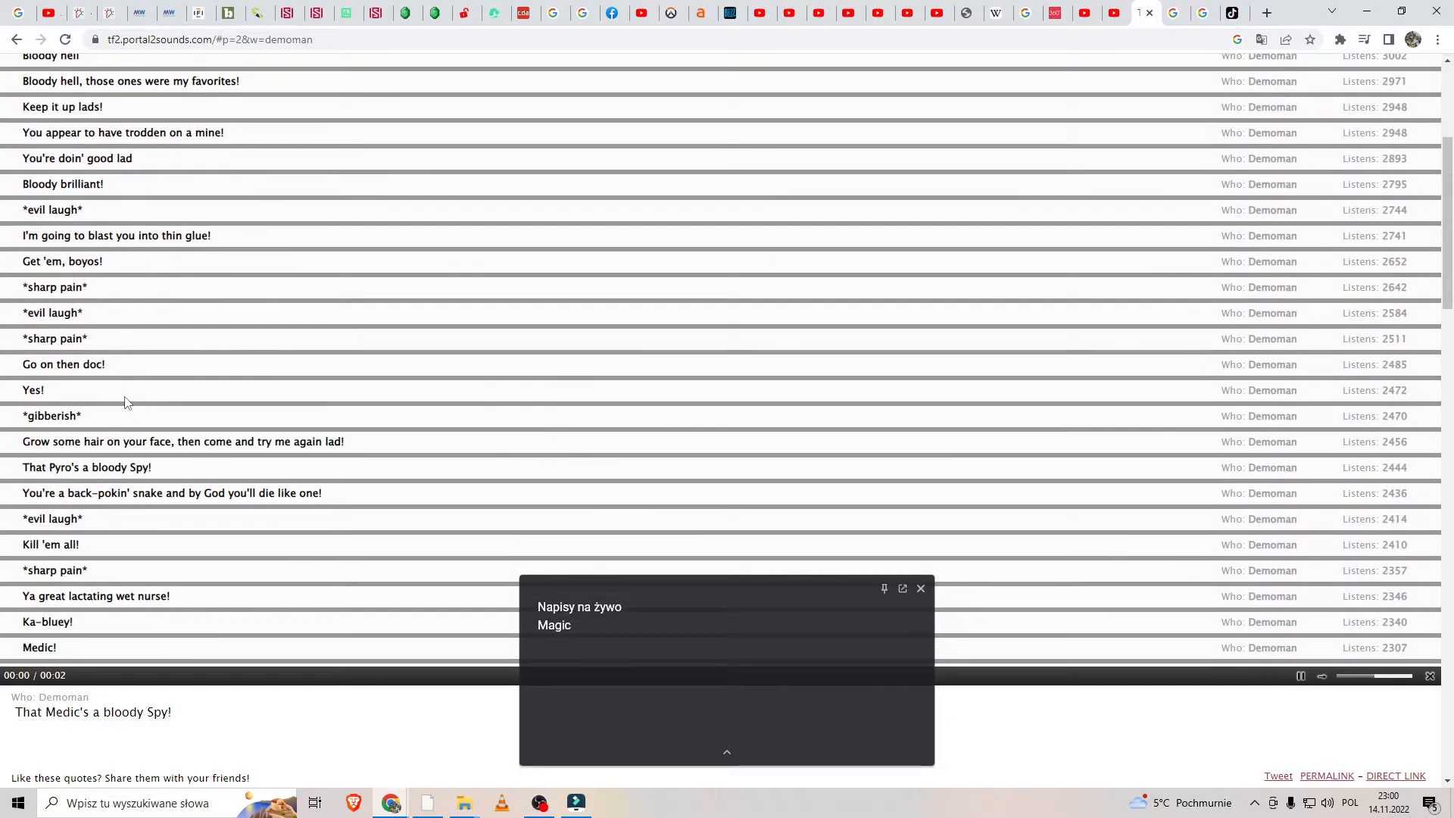
scroll("down", 3)
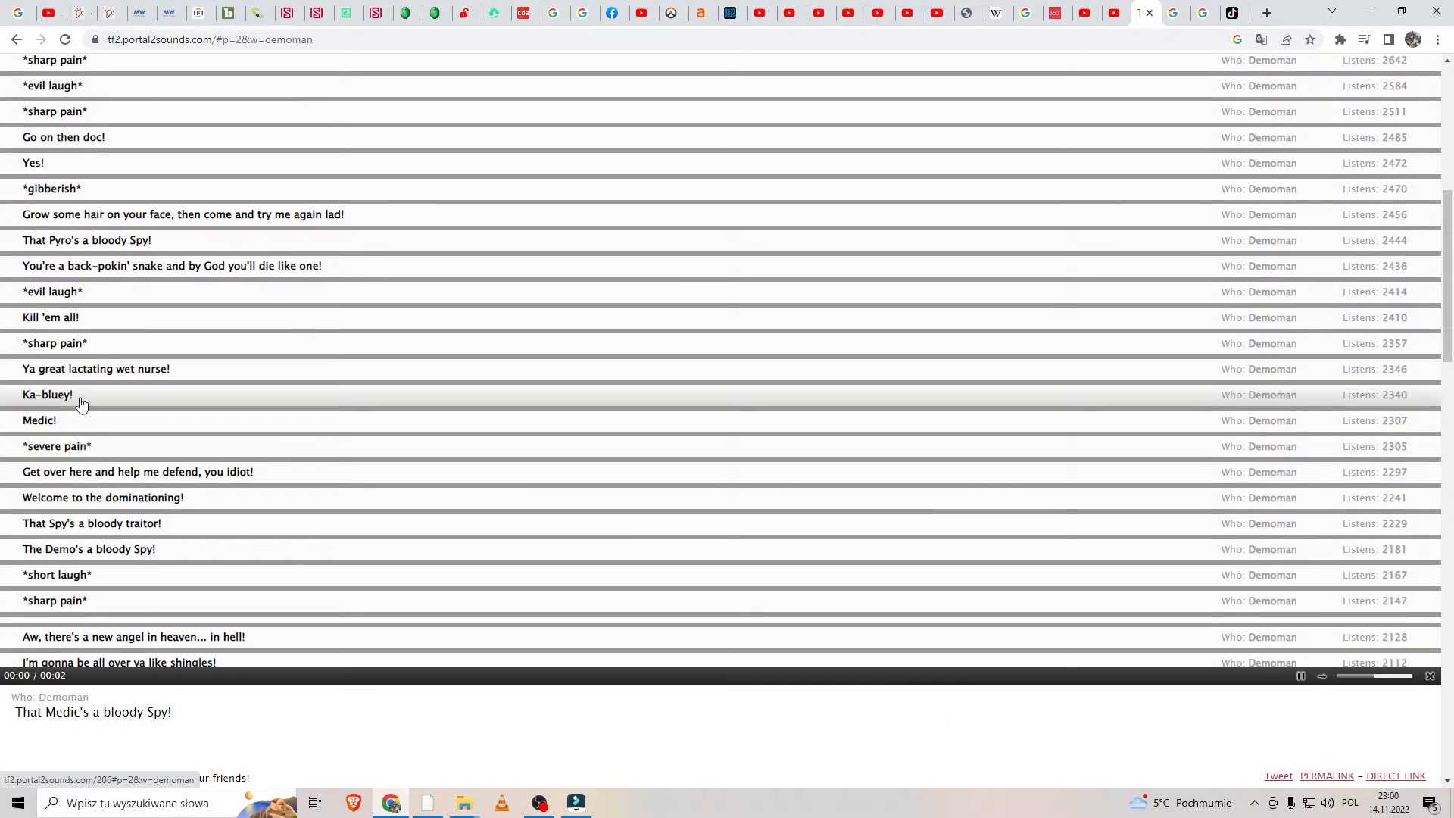
scroll("down", 3)
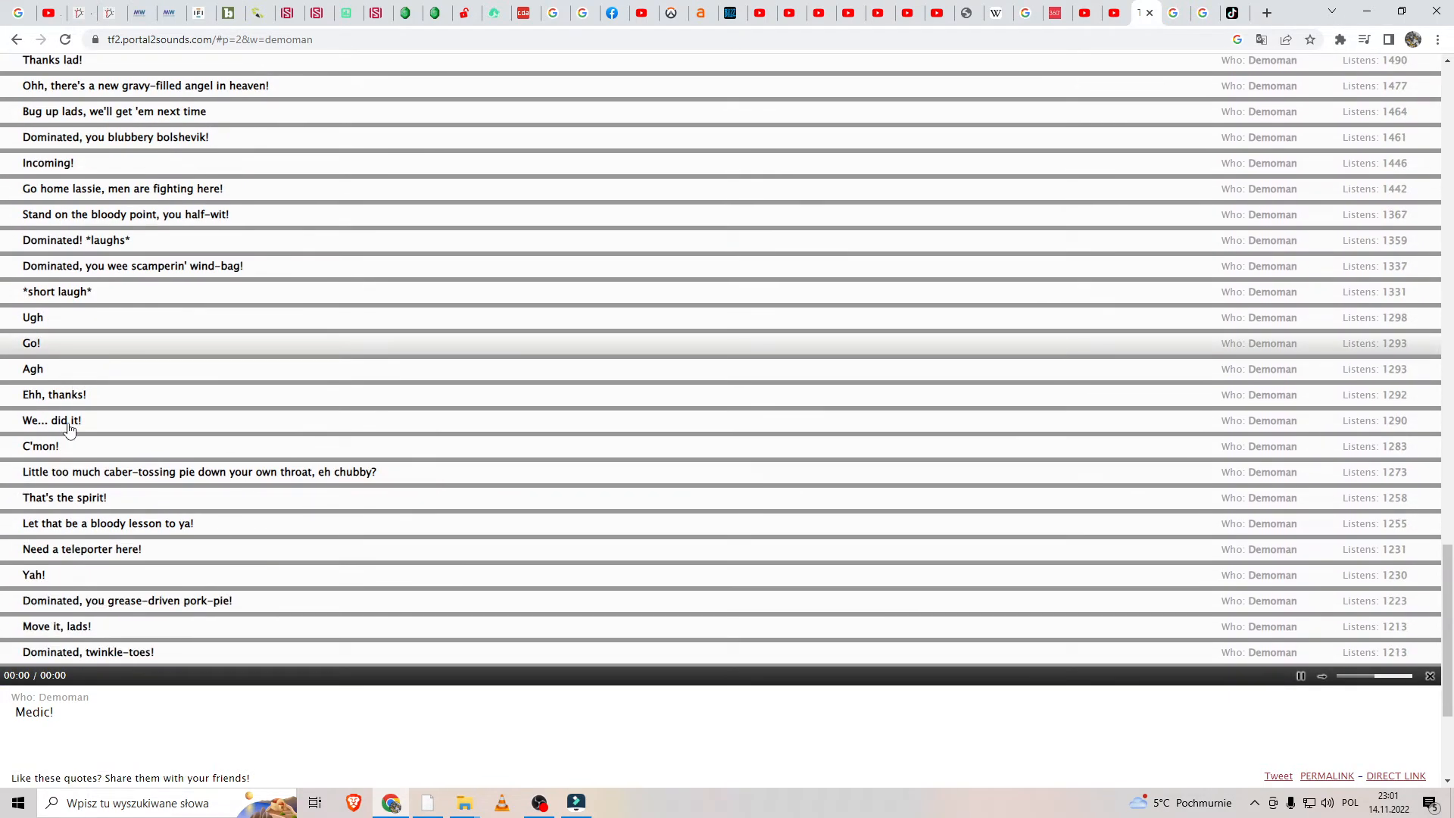
left_click(54, 394)
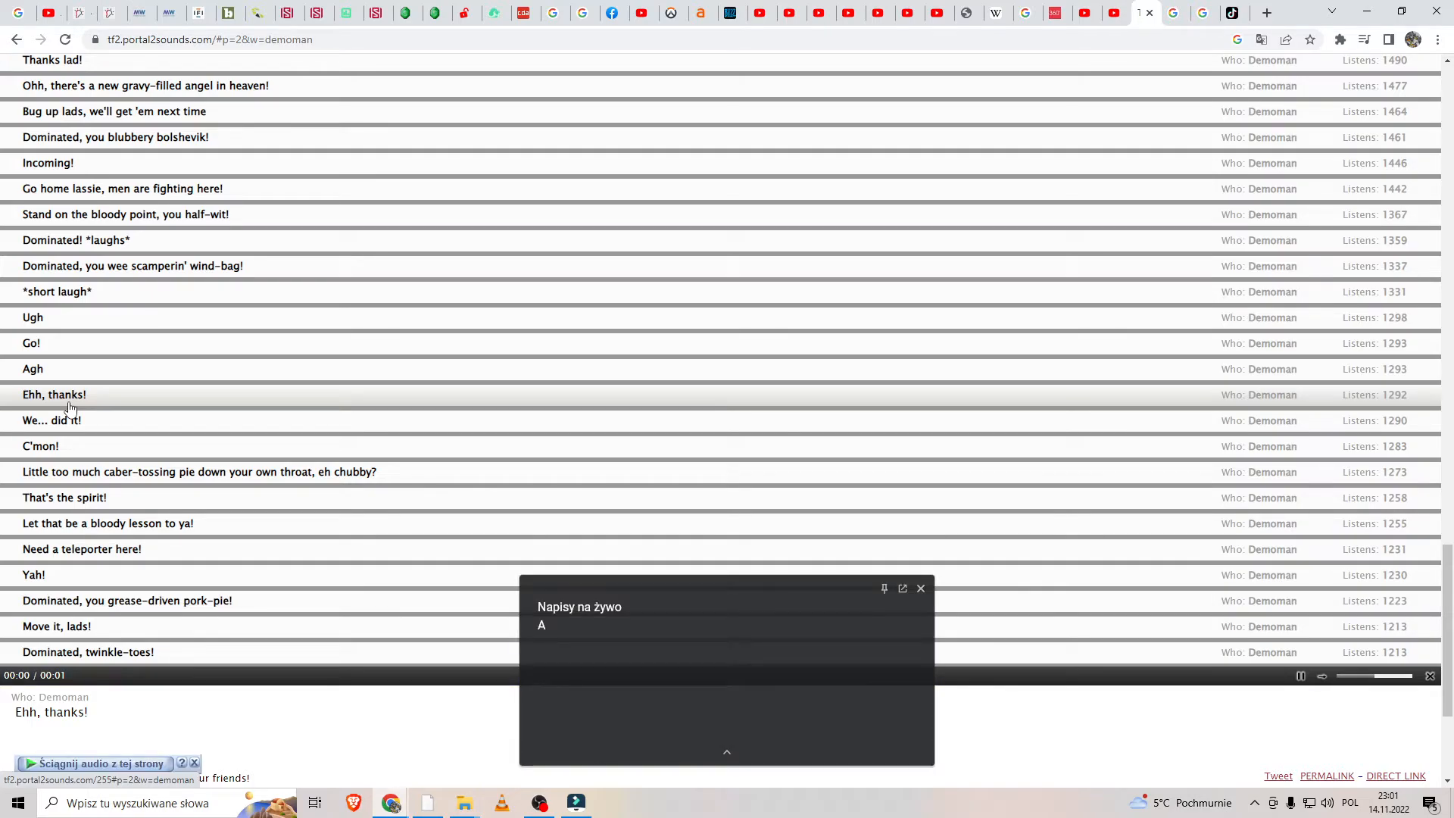
Step: Switch to results page 3 and play Good shot, man
scroll("down", 3)
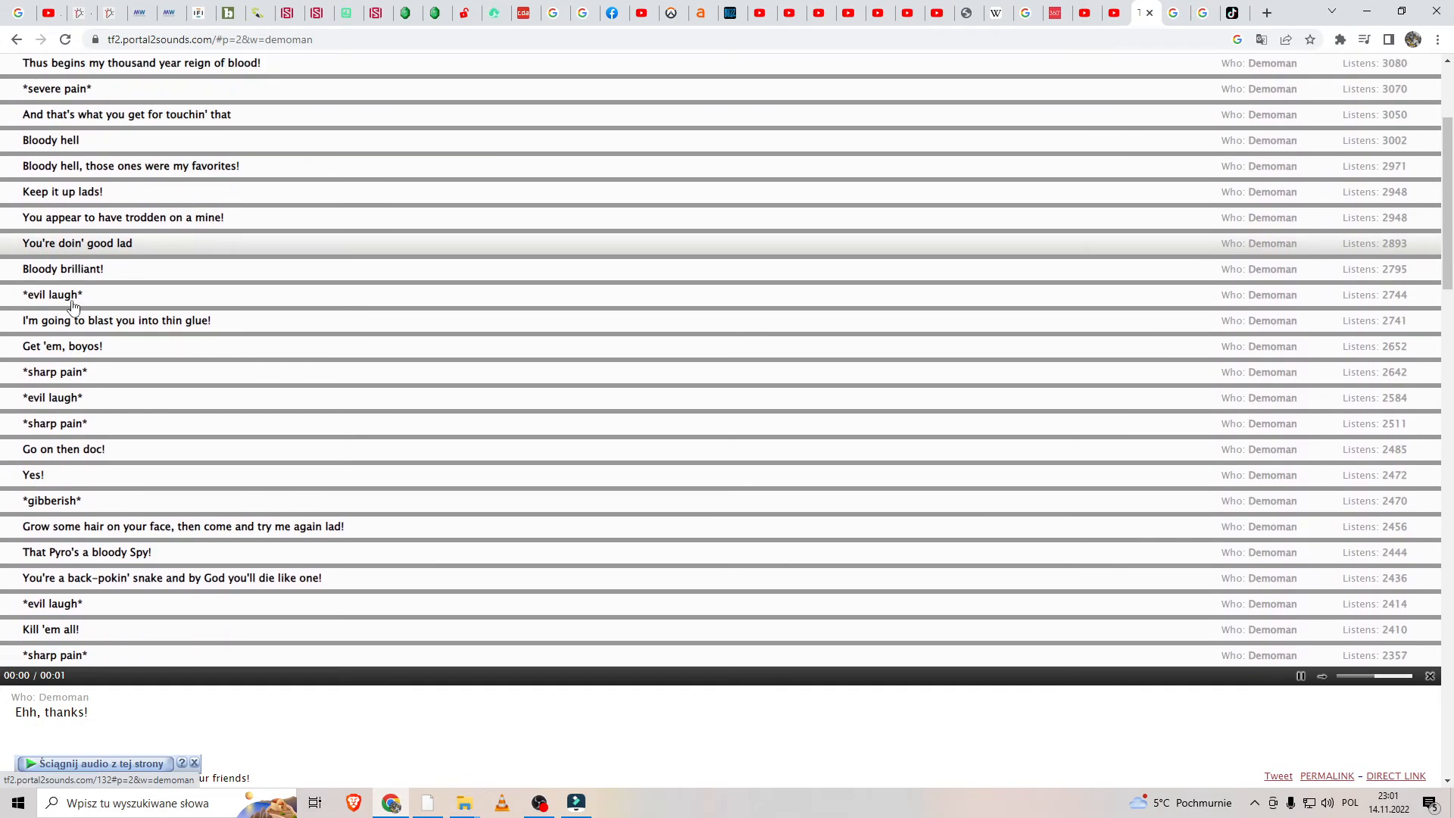
left_click(45, 244)
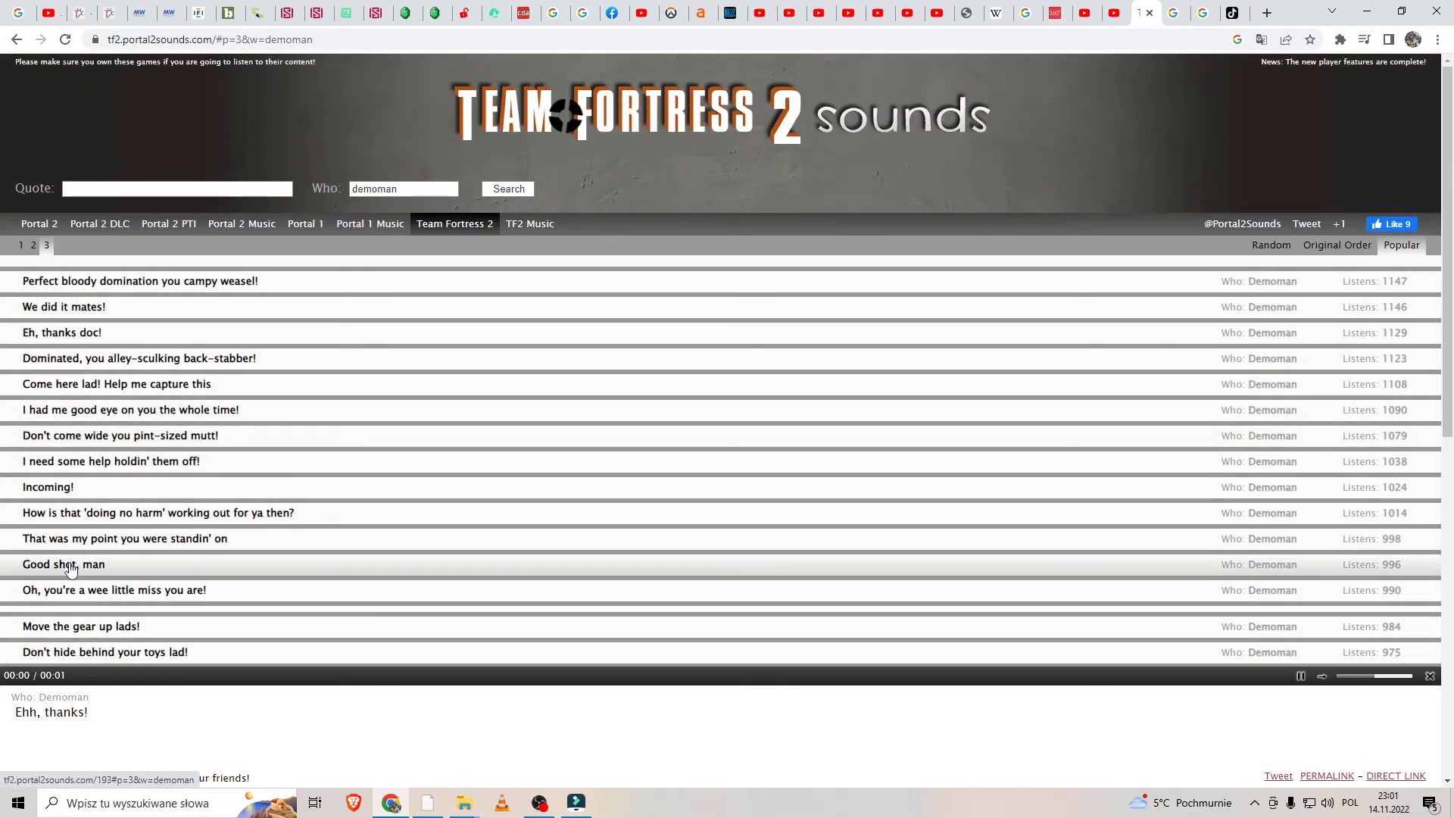
left_click(63, 564)
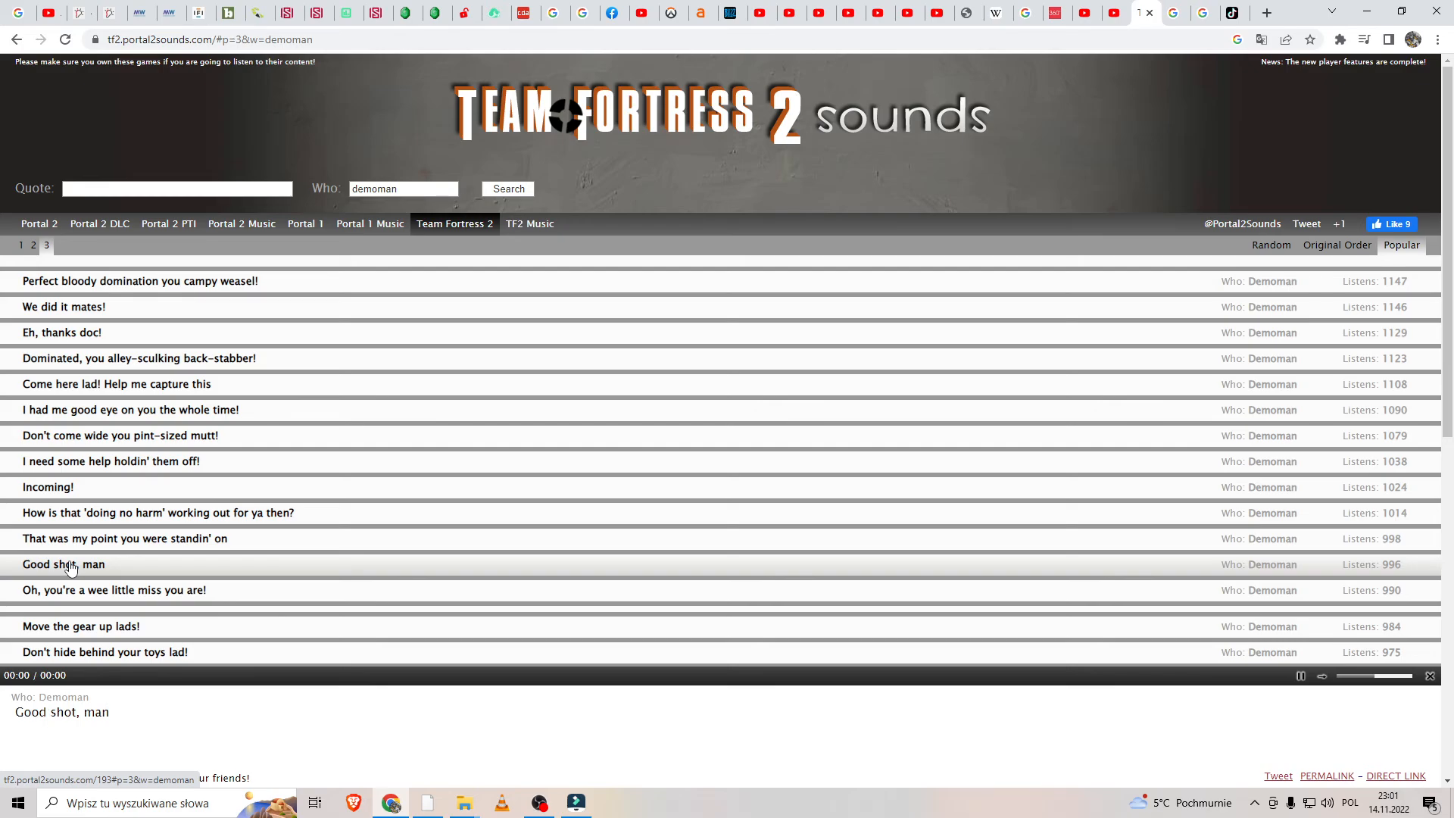